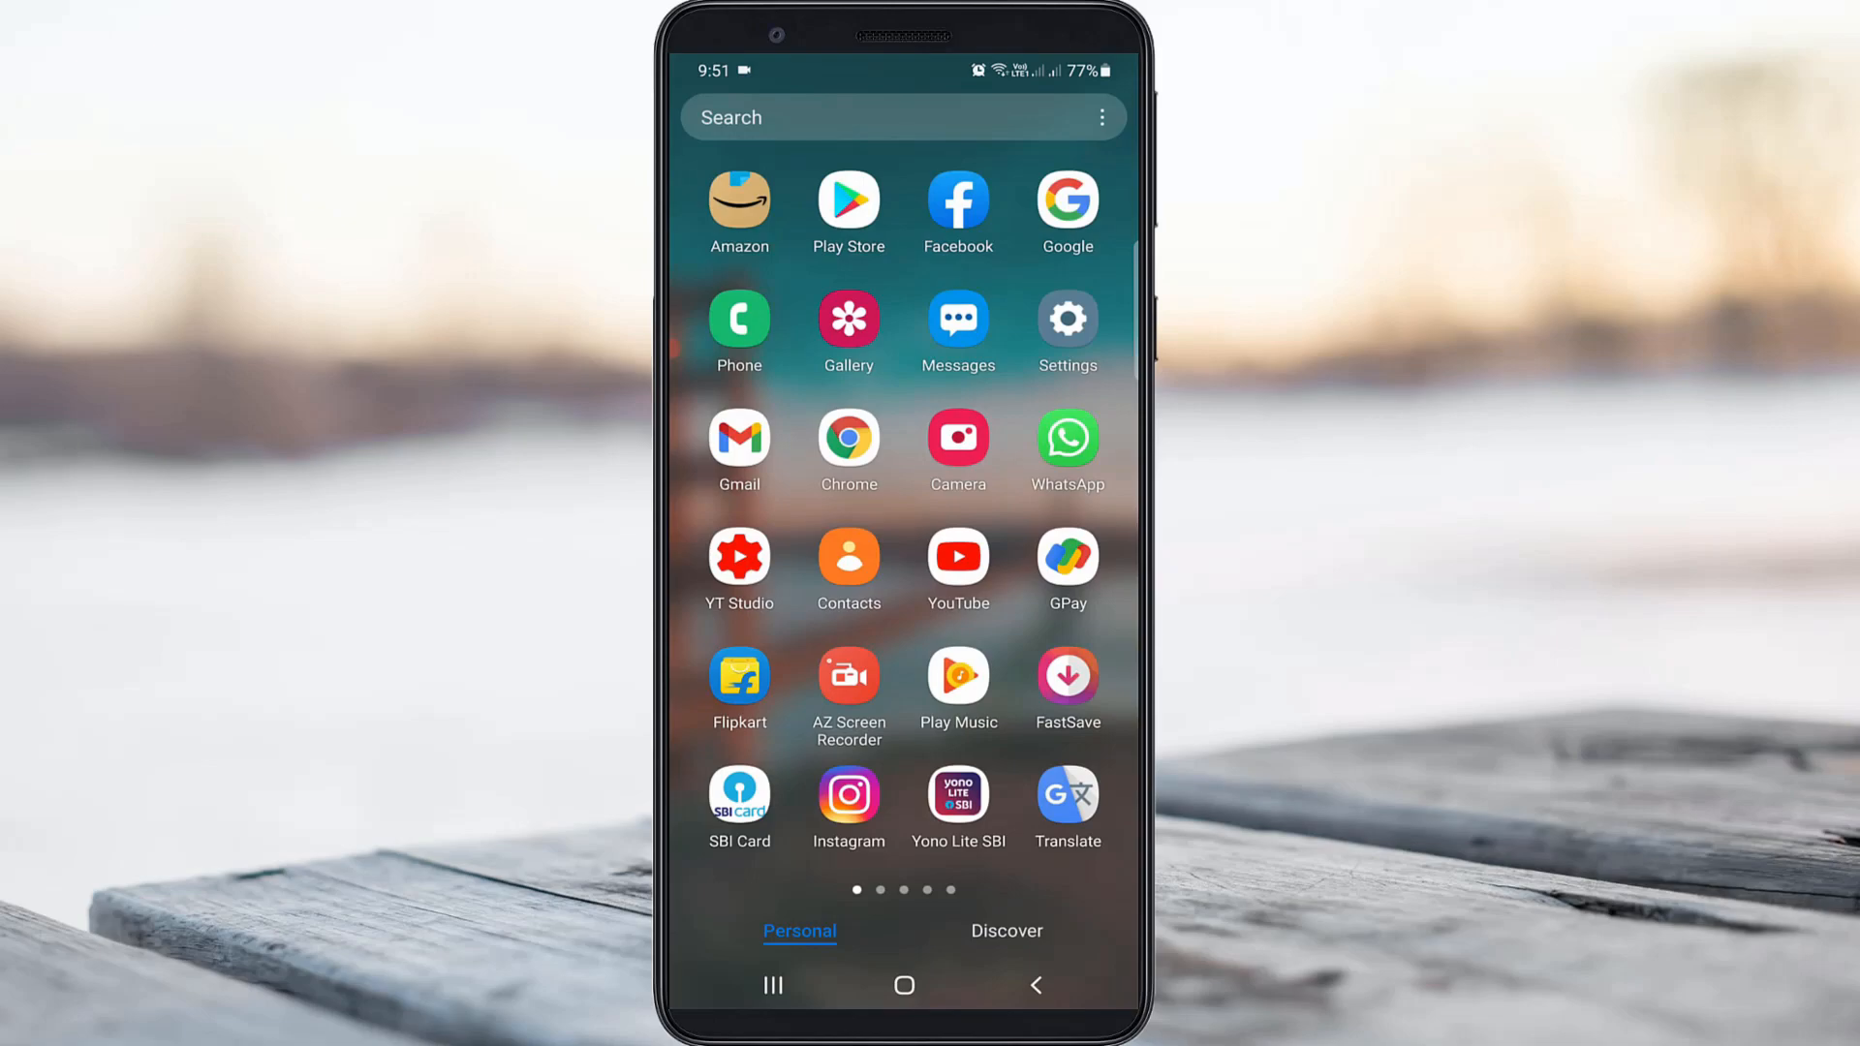
# - Launch Settings from the app drawer and scroll down to Biometrics and security
pyautogui.click(1065, 320)
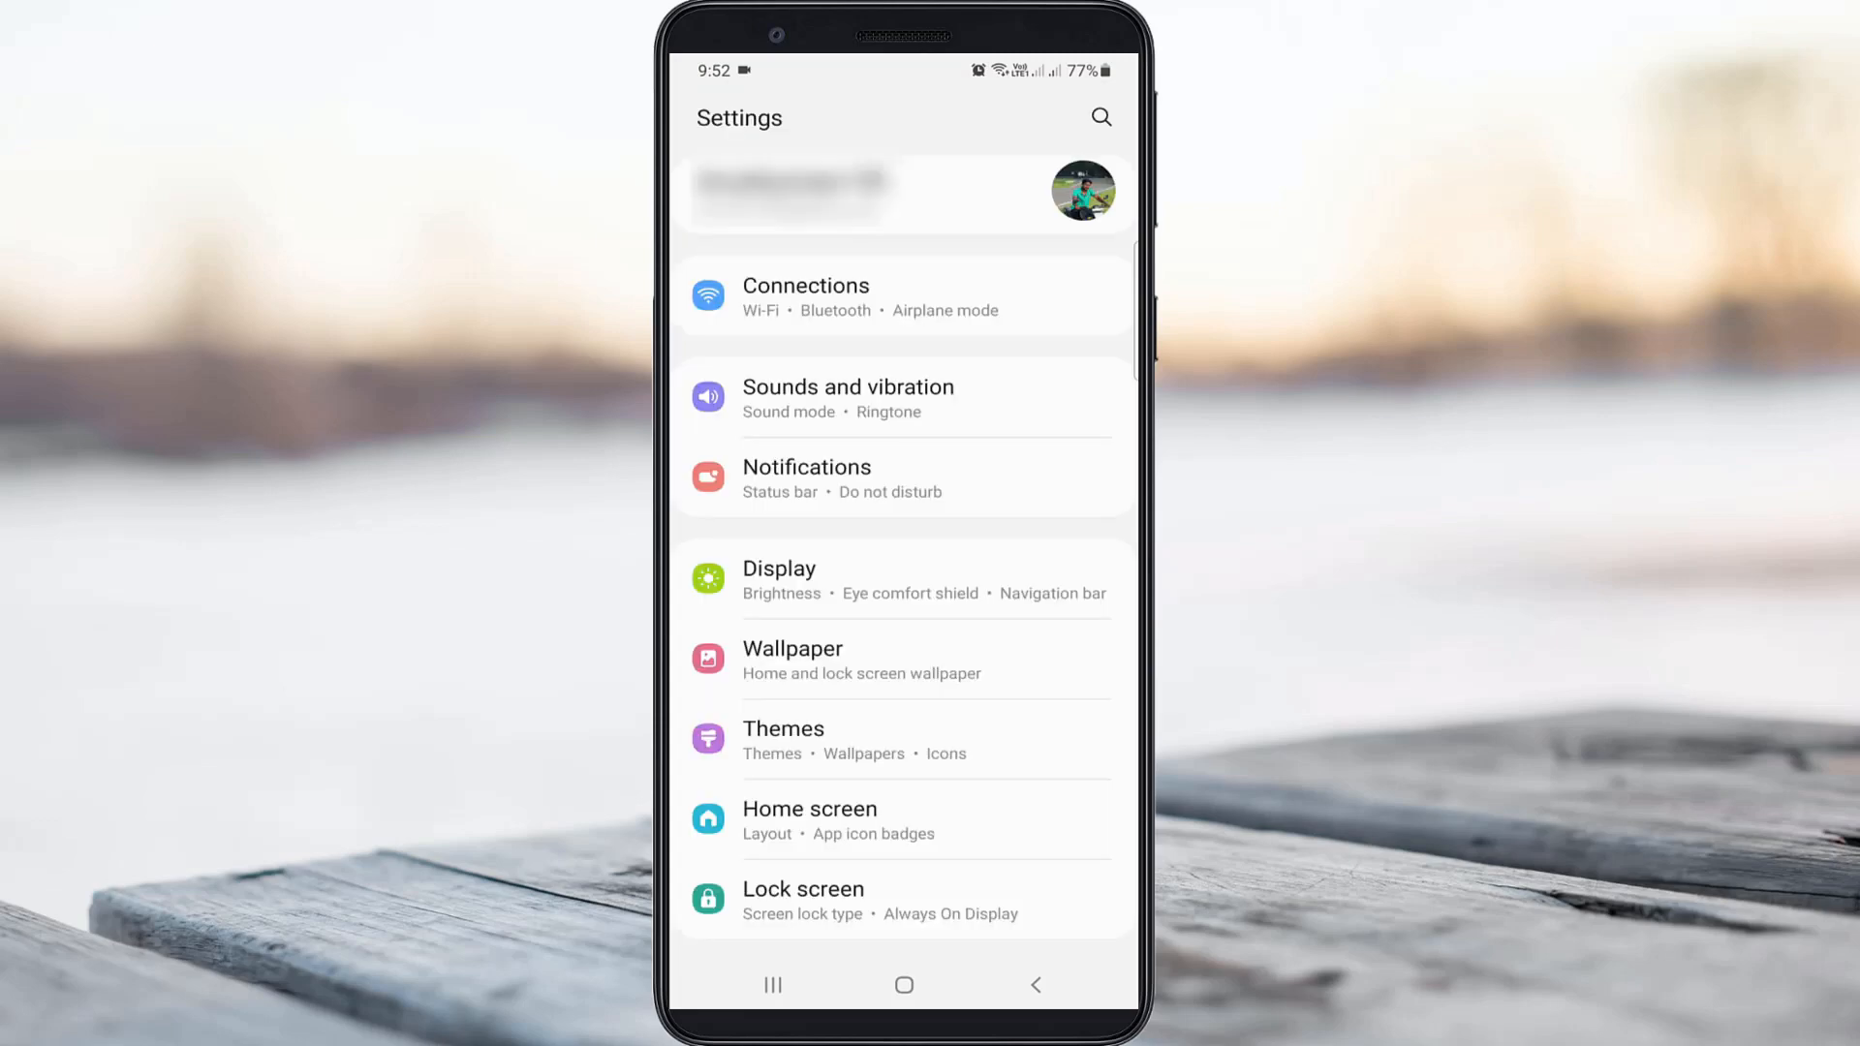
pyautogui.scroll(-3)
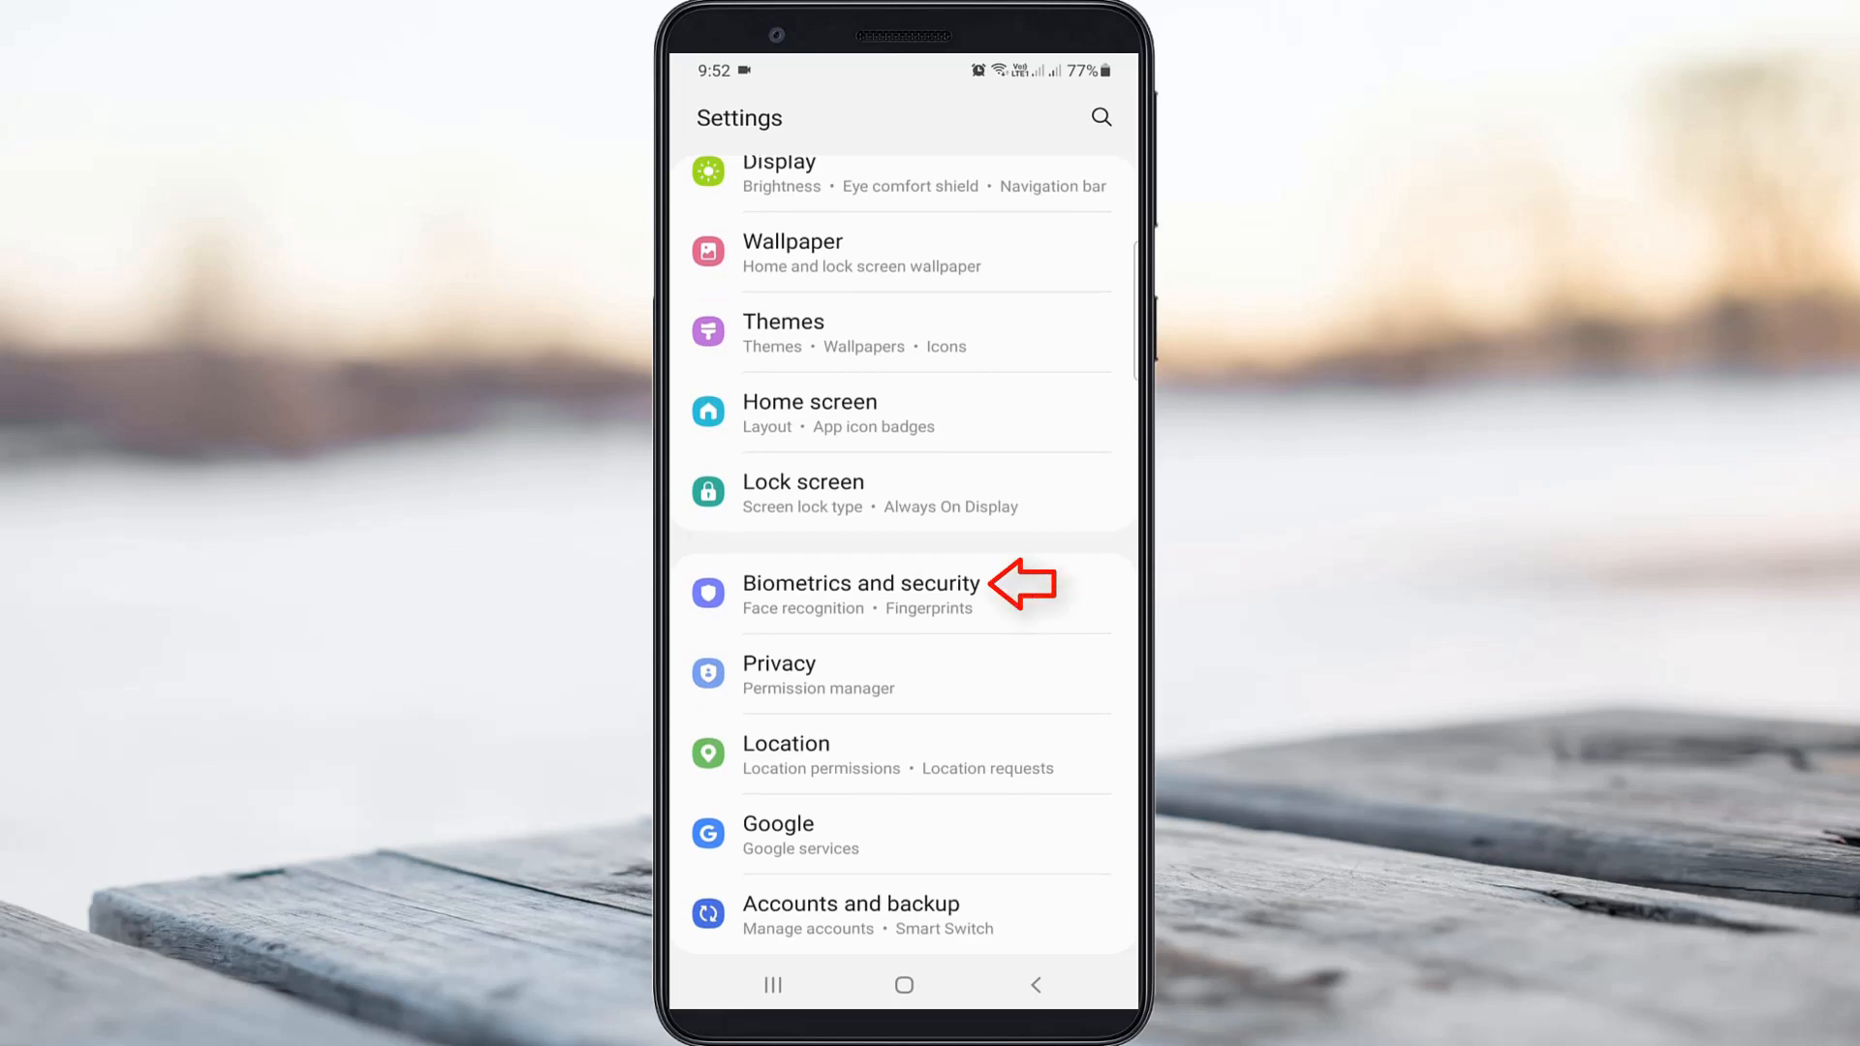
# - Go through Biometrics and security into Other security settings, down to Trust agents
pyautogui.click(861, 582)
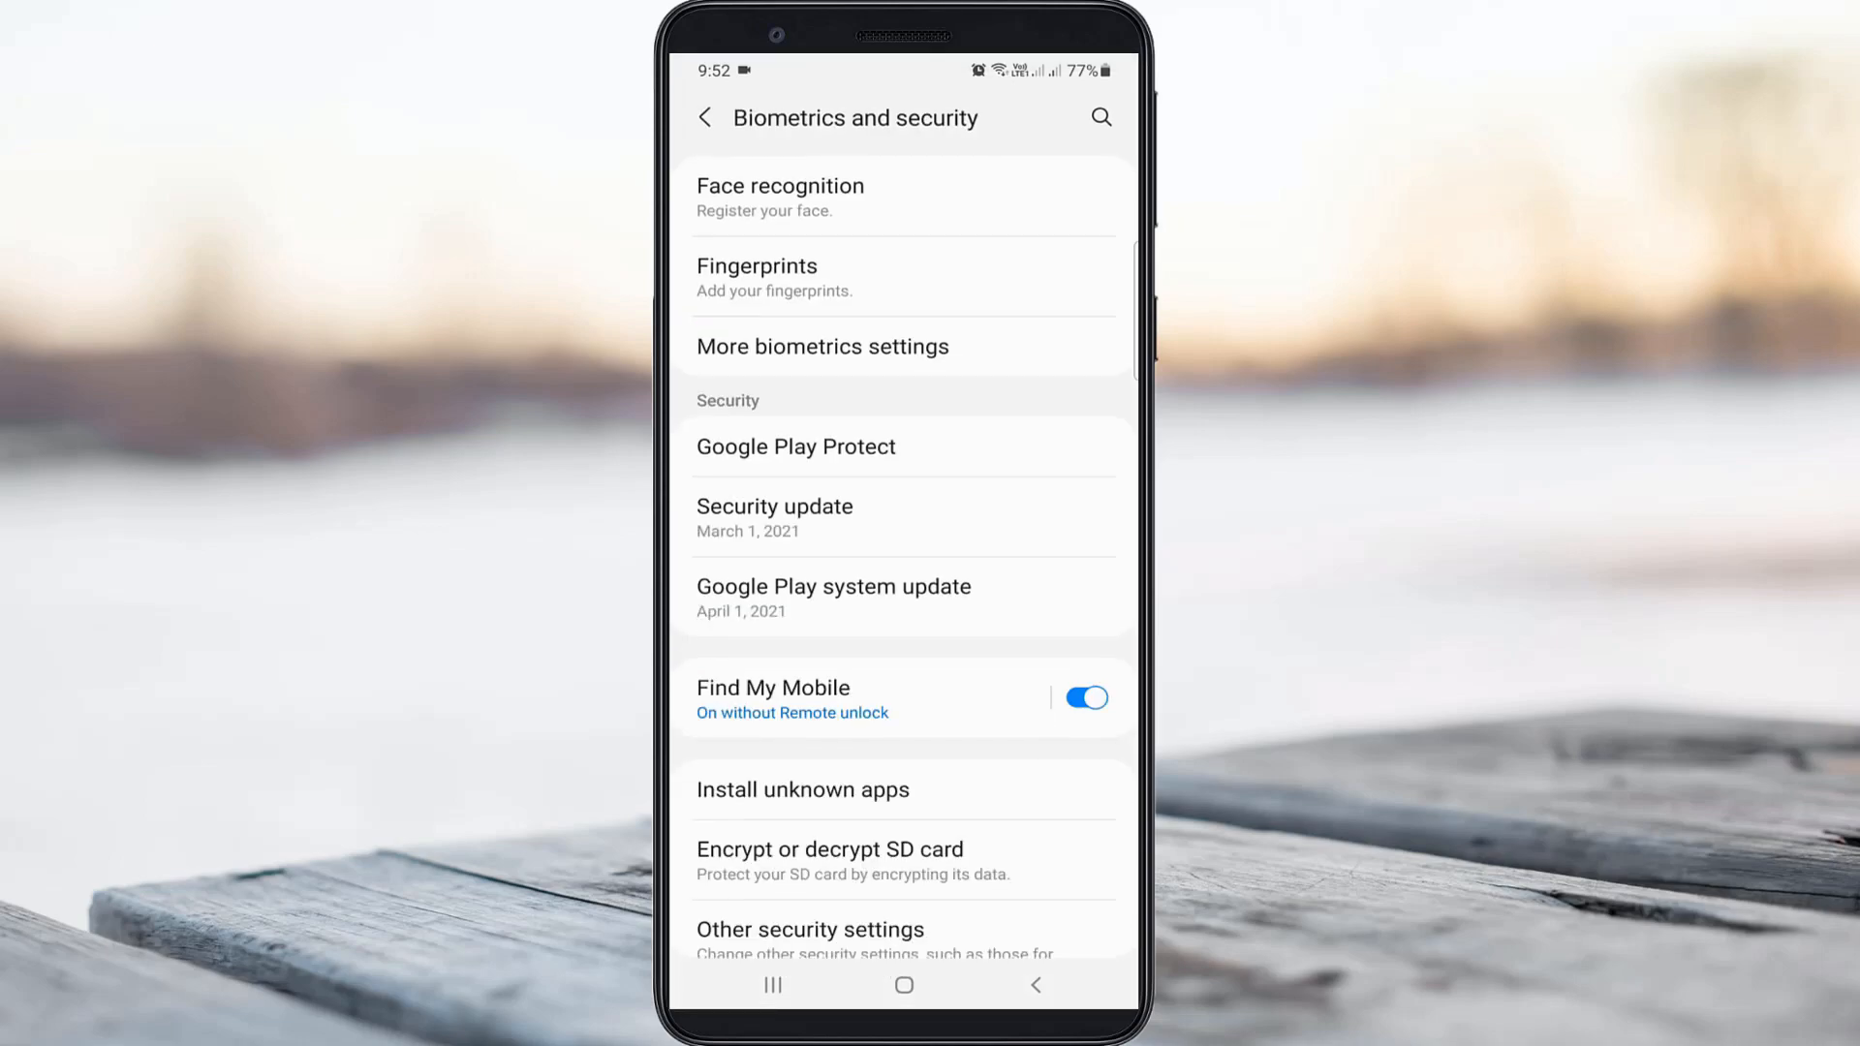
pyautogui.scroll(-3)
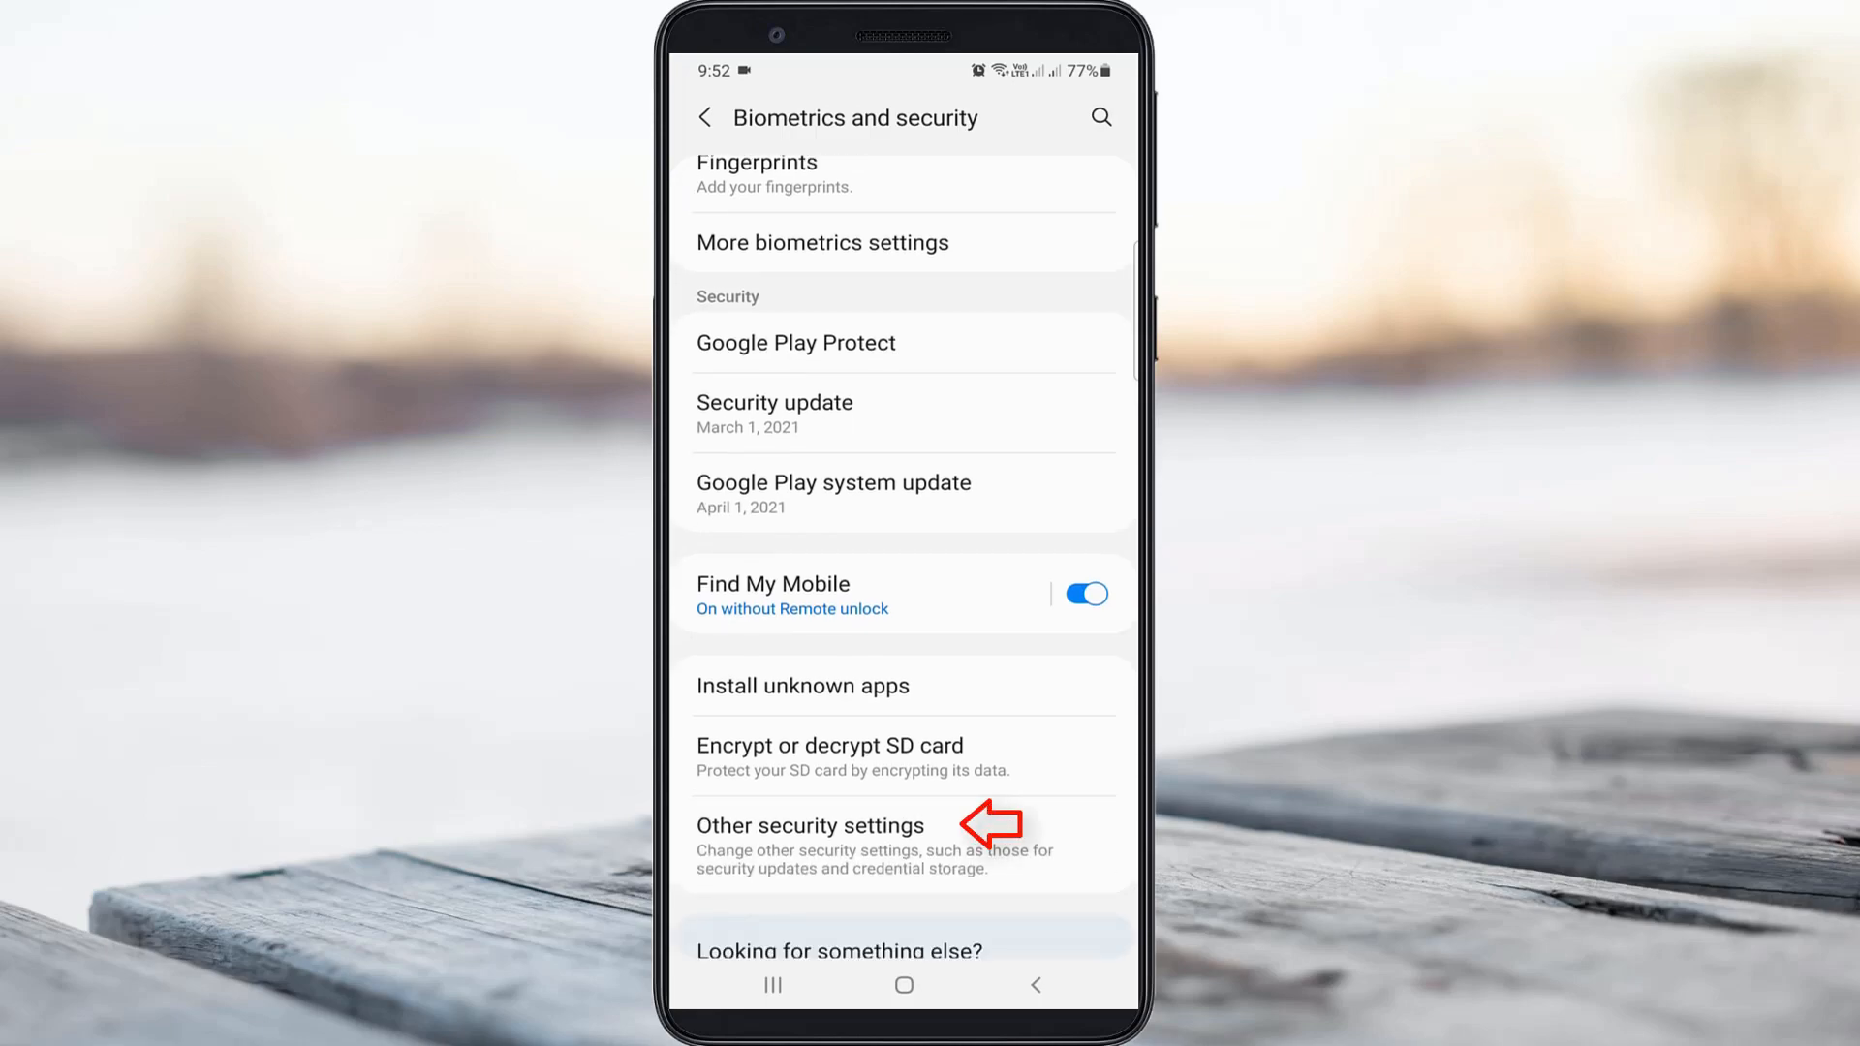
pyautogui.click(810, 825)
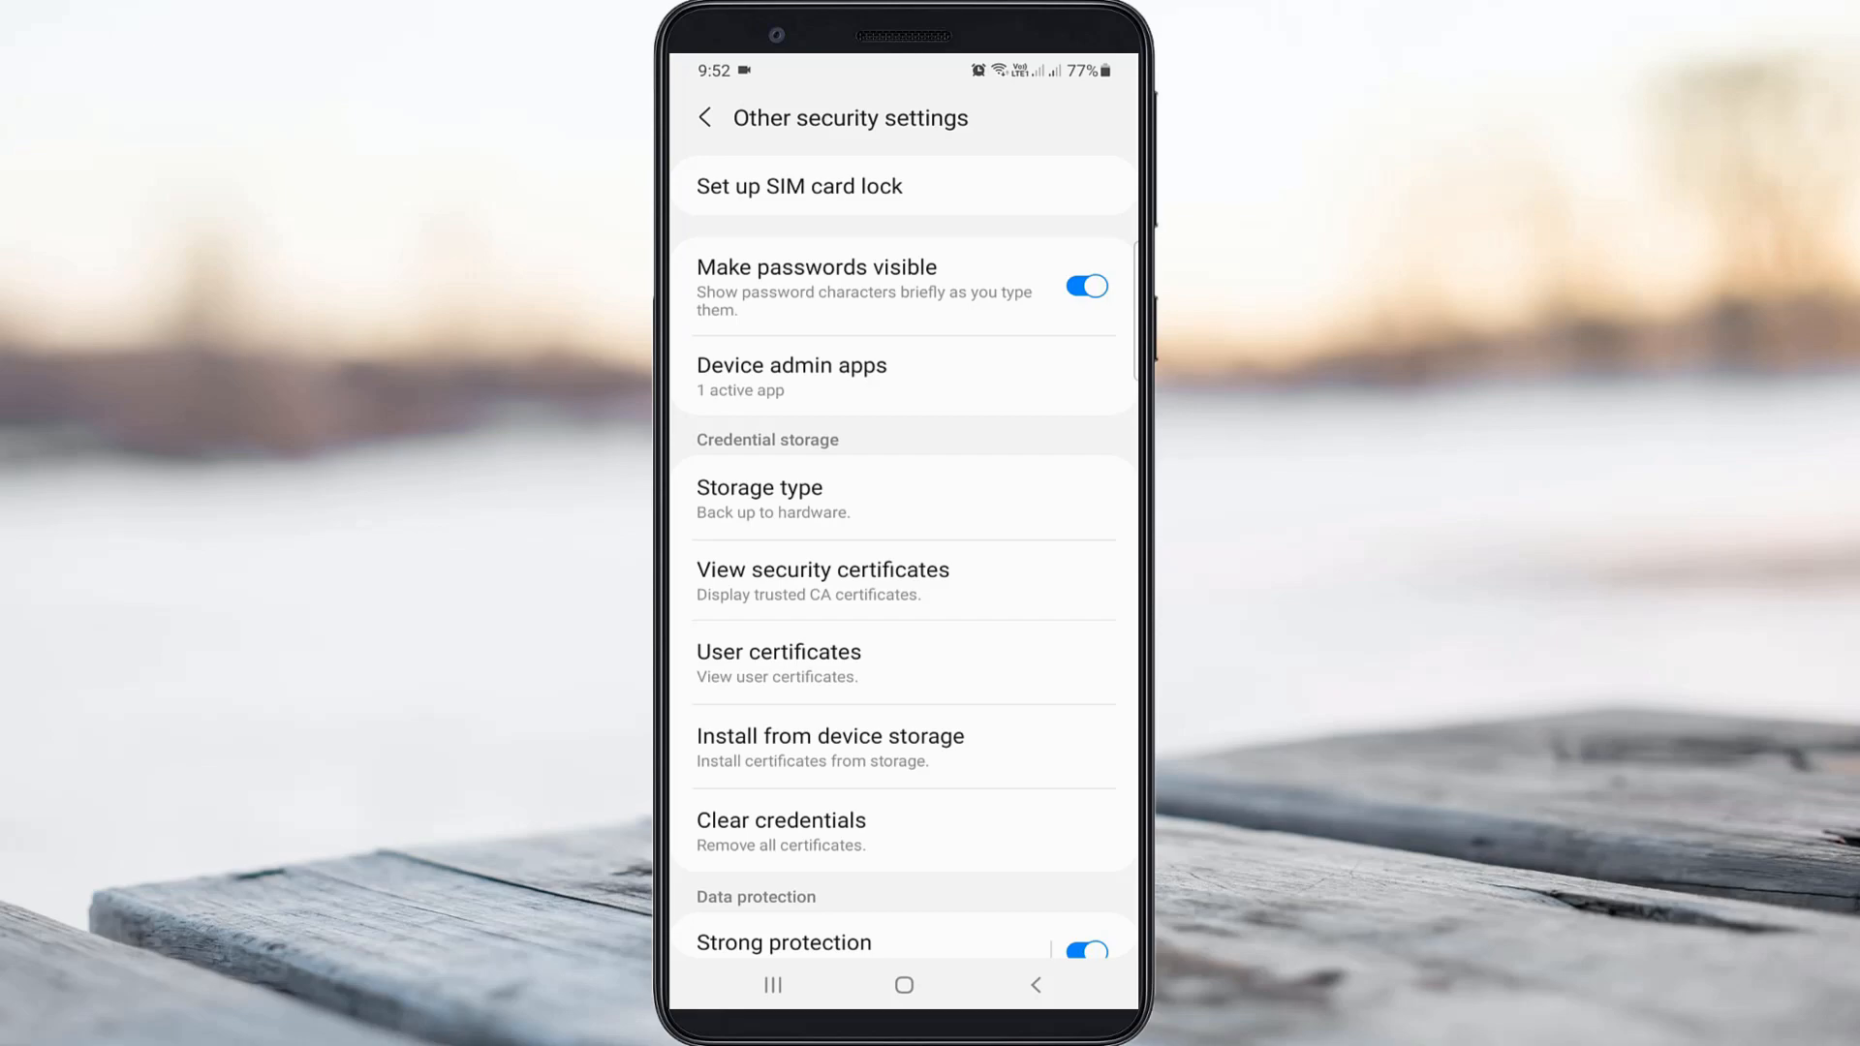
pyautogui.scroll(-3)
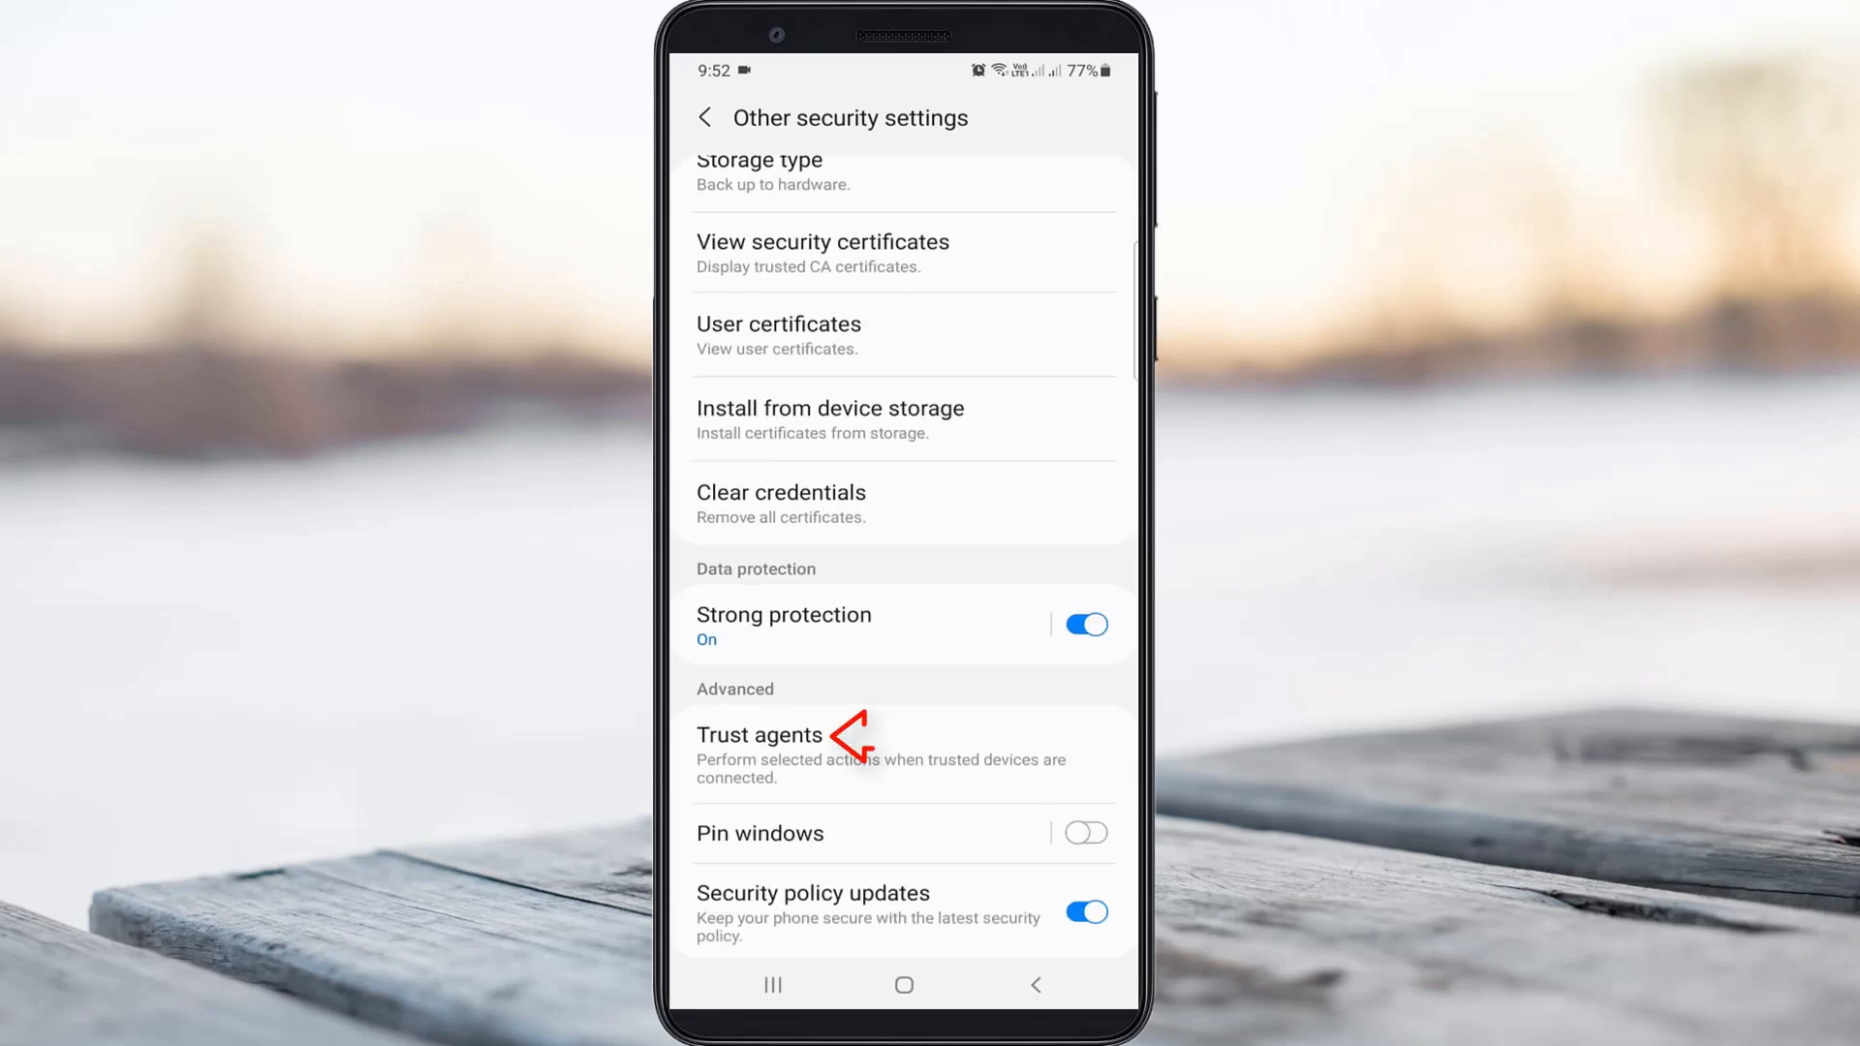
# - In Trust agents, switch the Smart Lock (Google) agent off
pyautogui.click(760, 735)
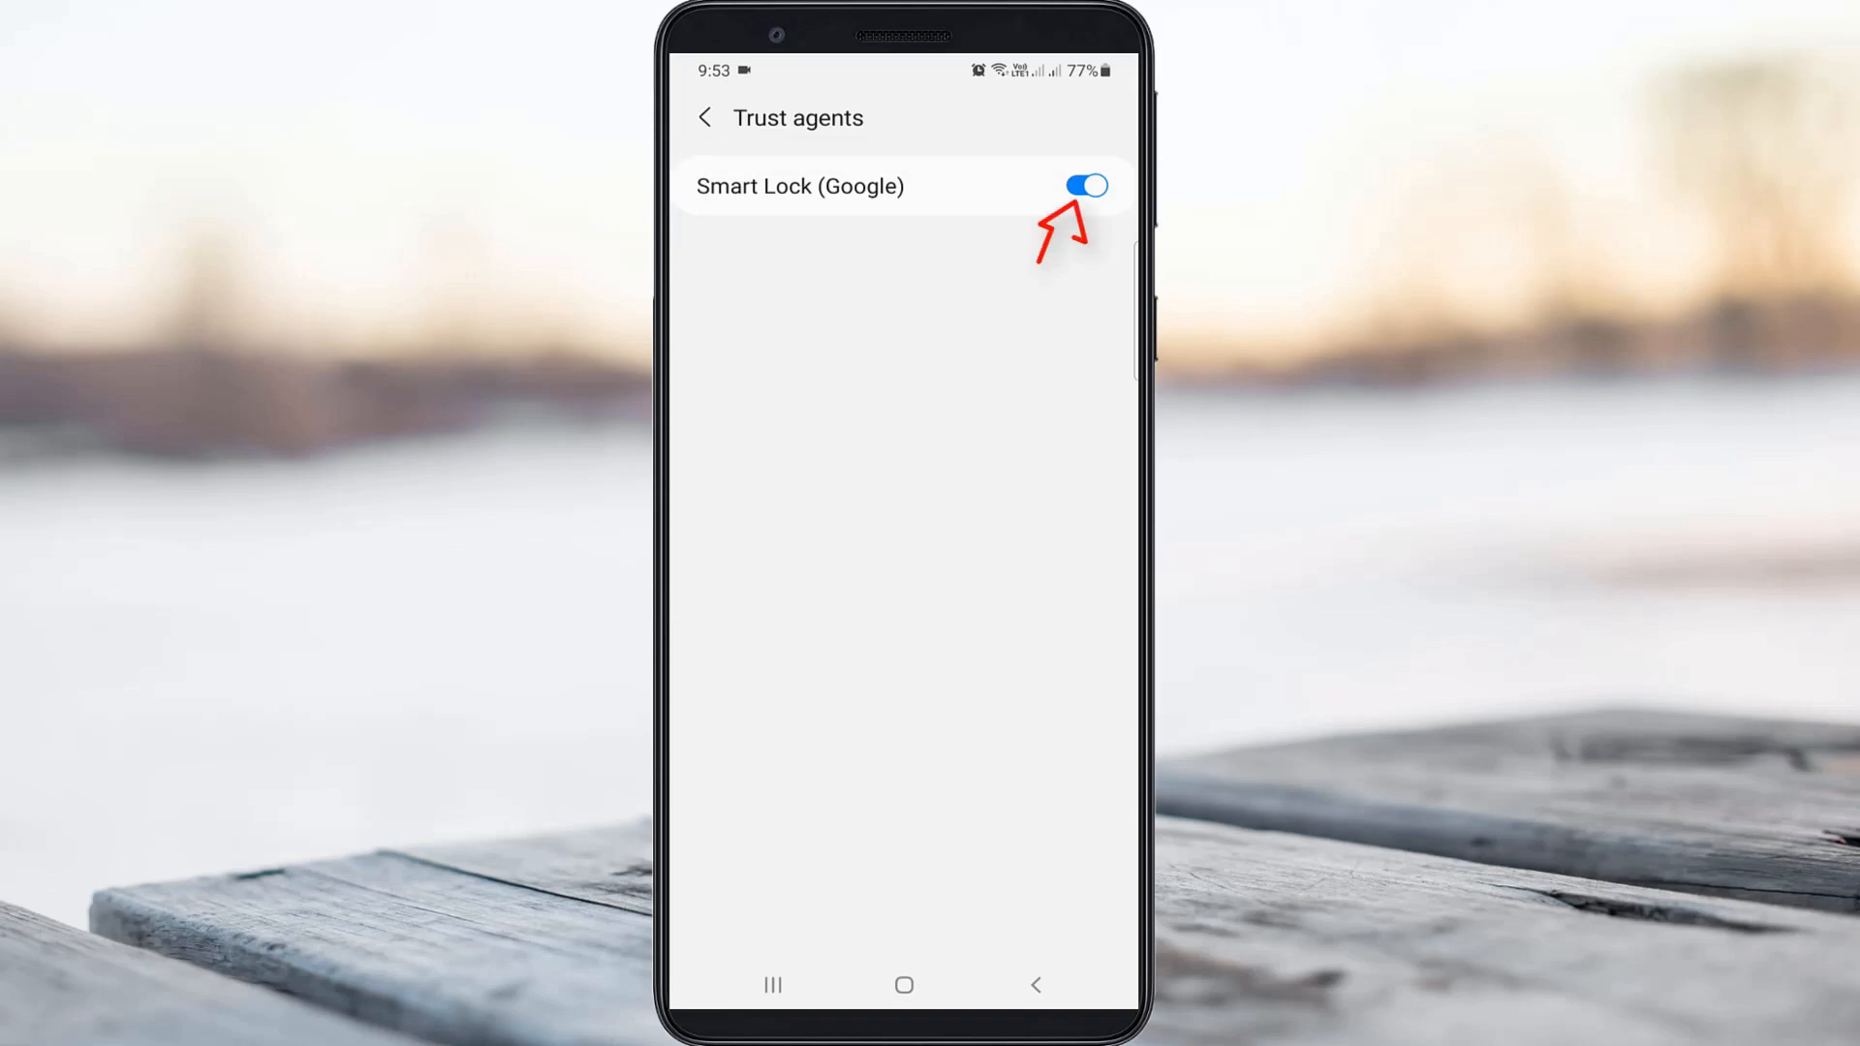
pyautogui.click(1083, 186)
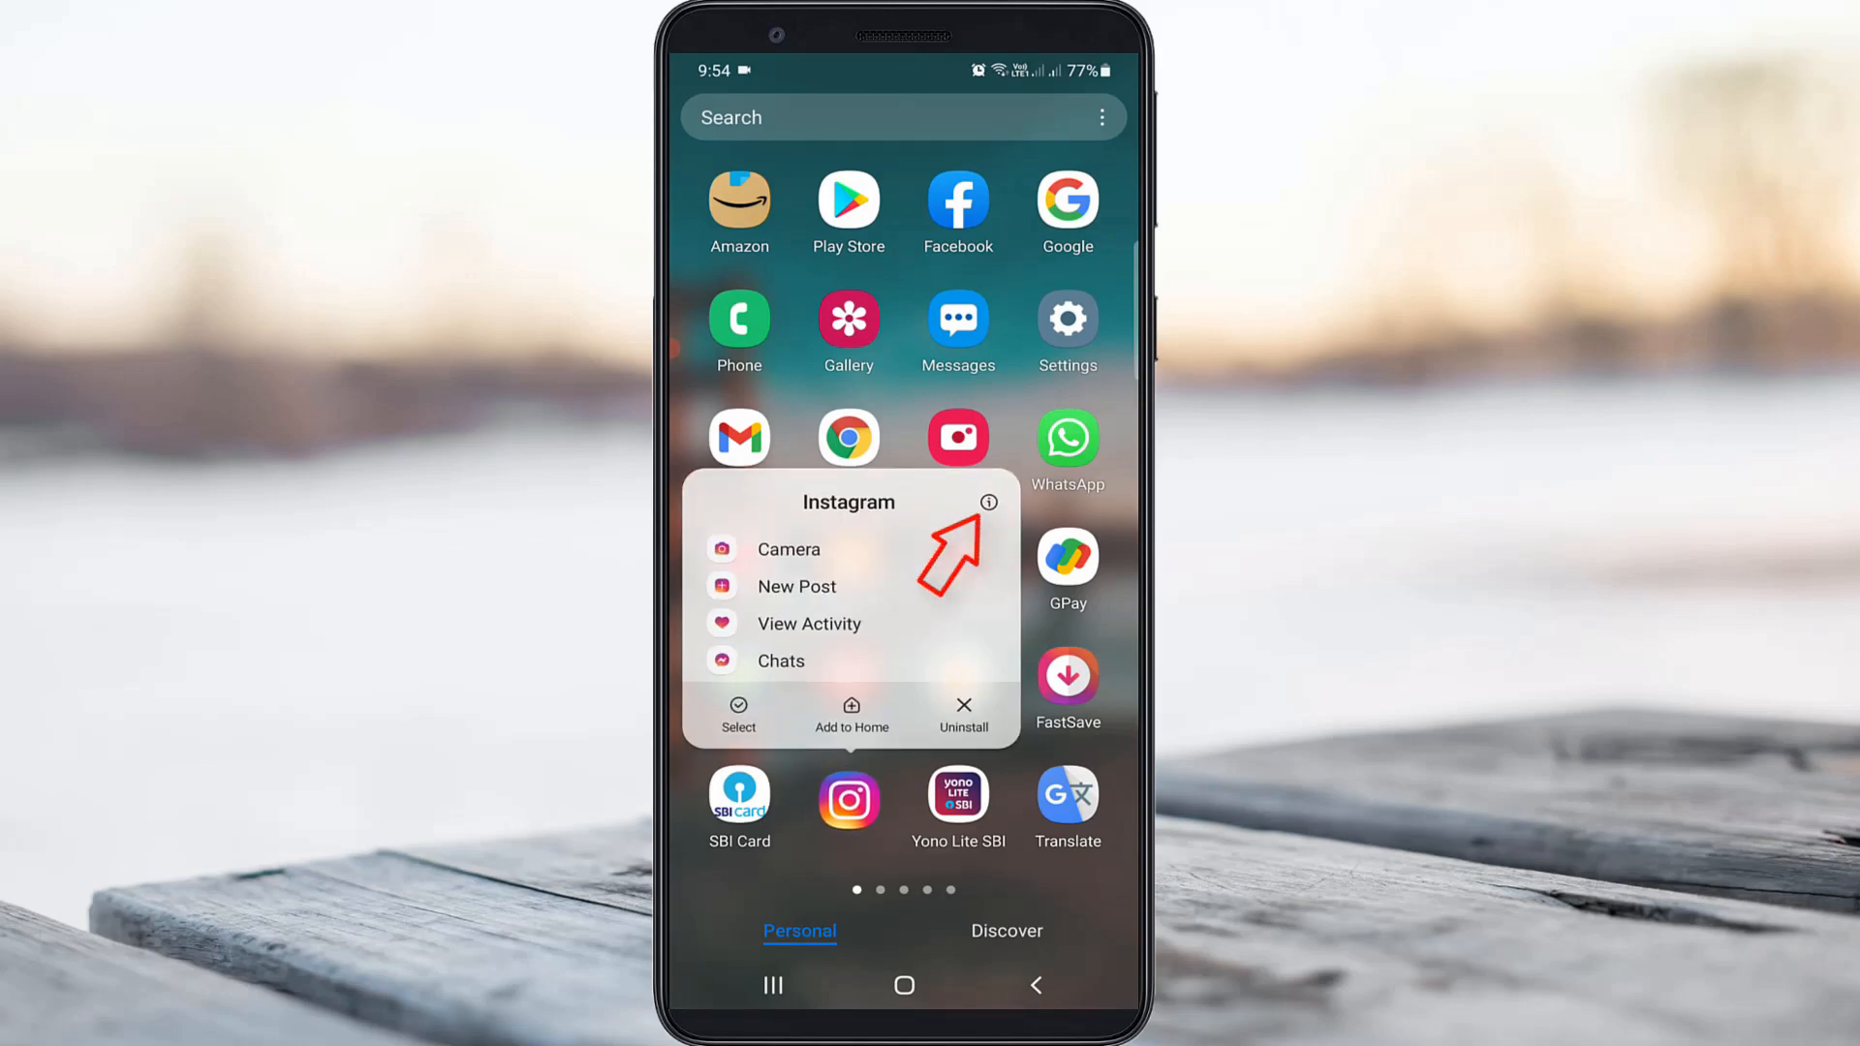
# - Clear Instagram's data from its app info Storage page, then launch Instagram
pyautogui.click(988, 502)
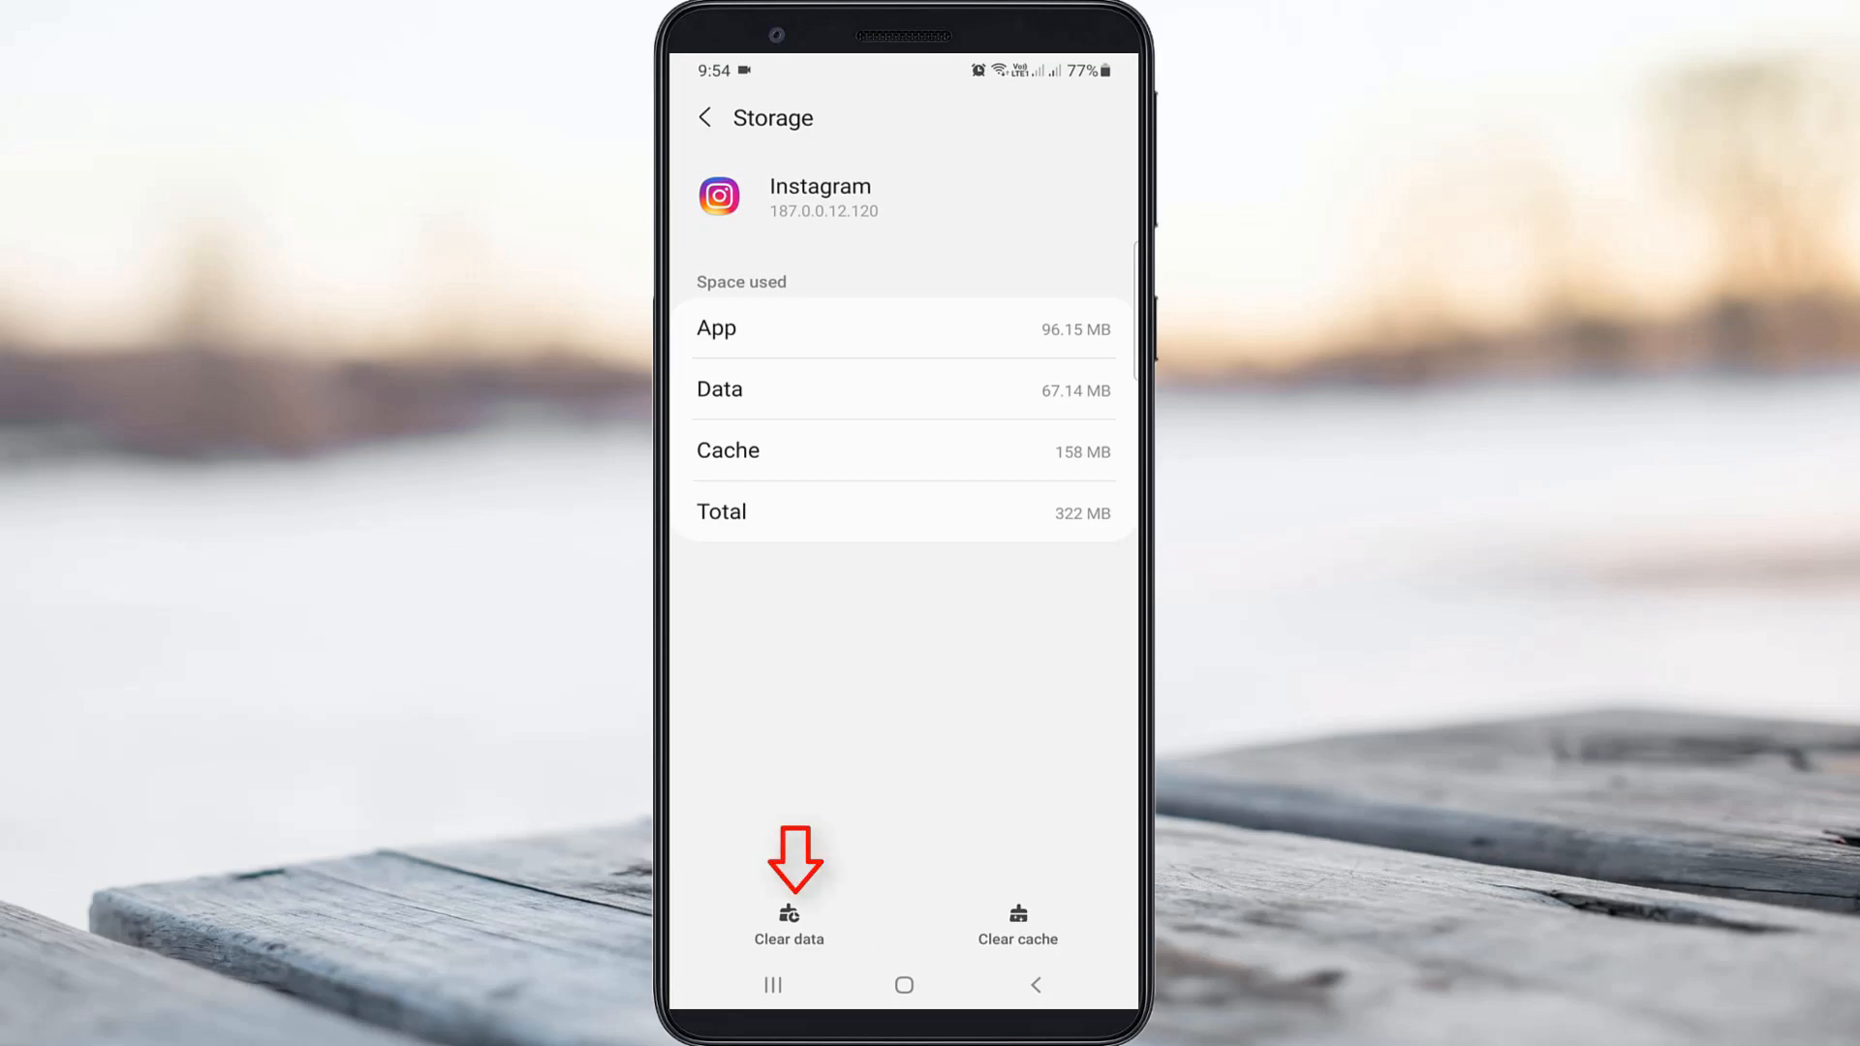
pyautogui.click(787, 919)
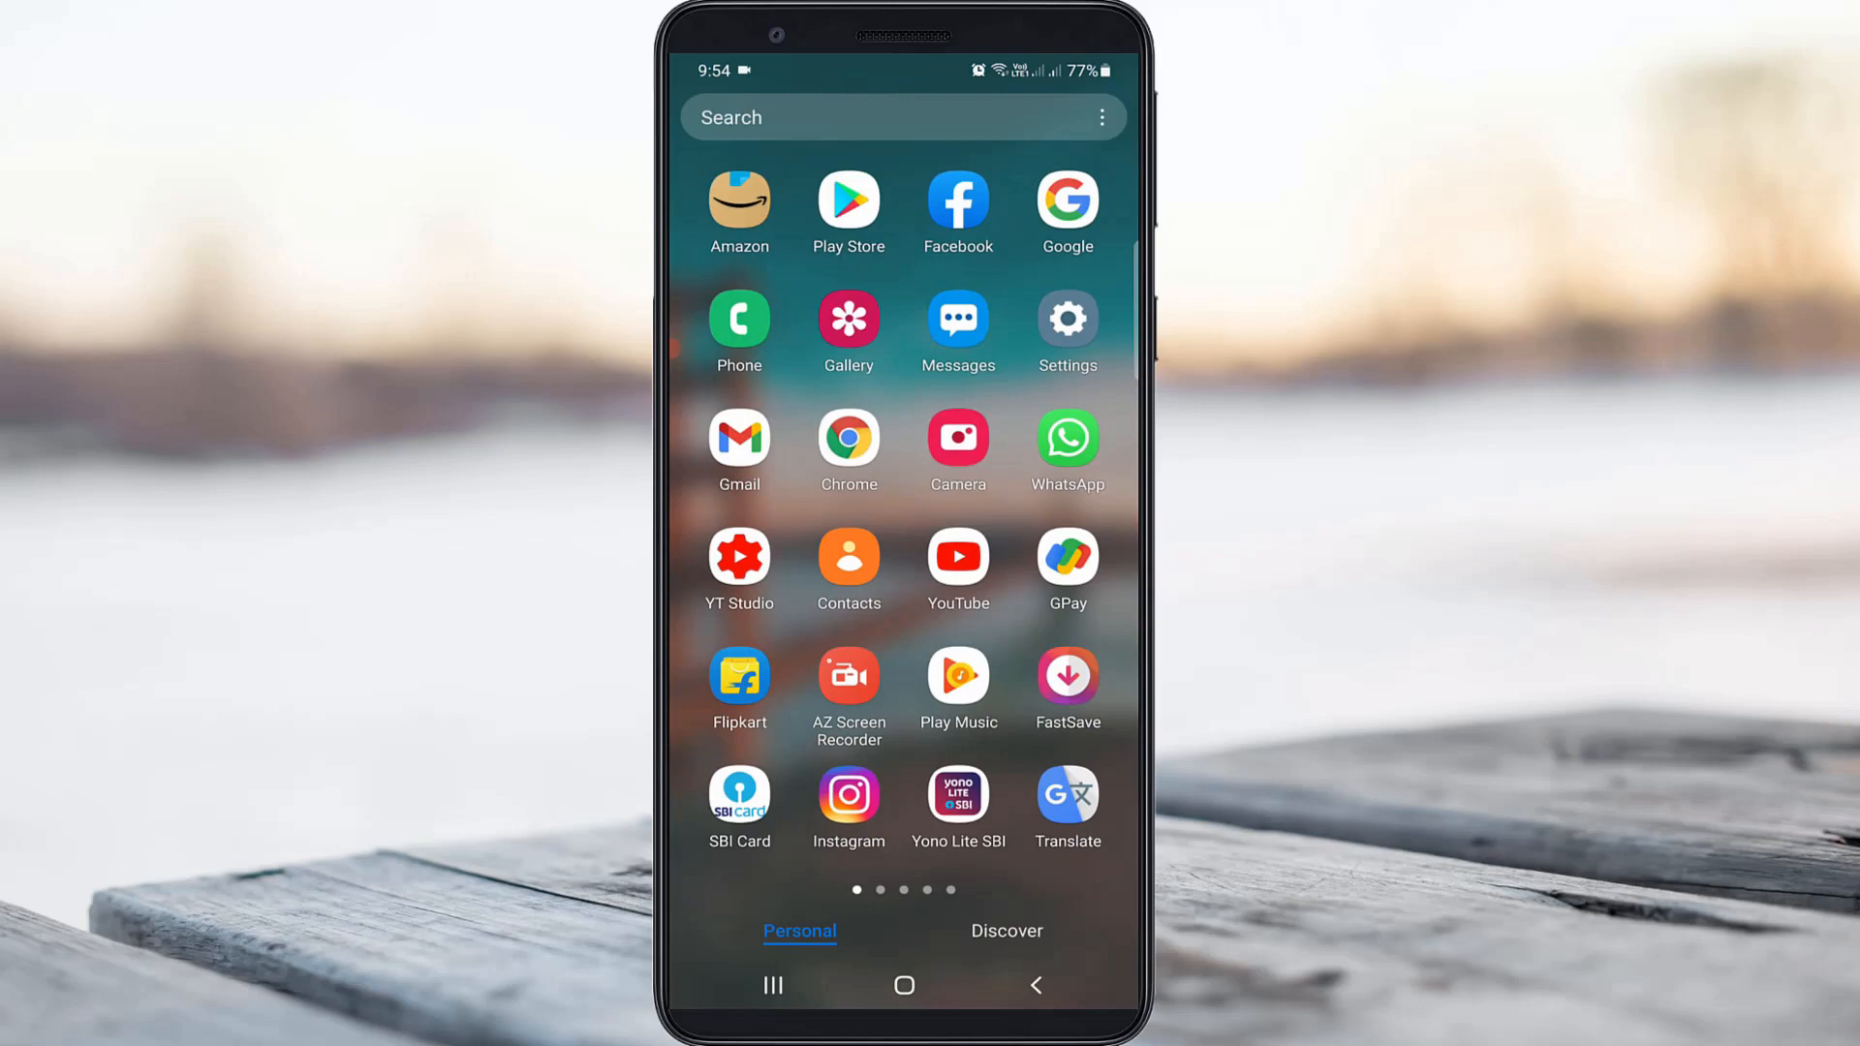
pyautogui.click(846, 789)
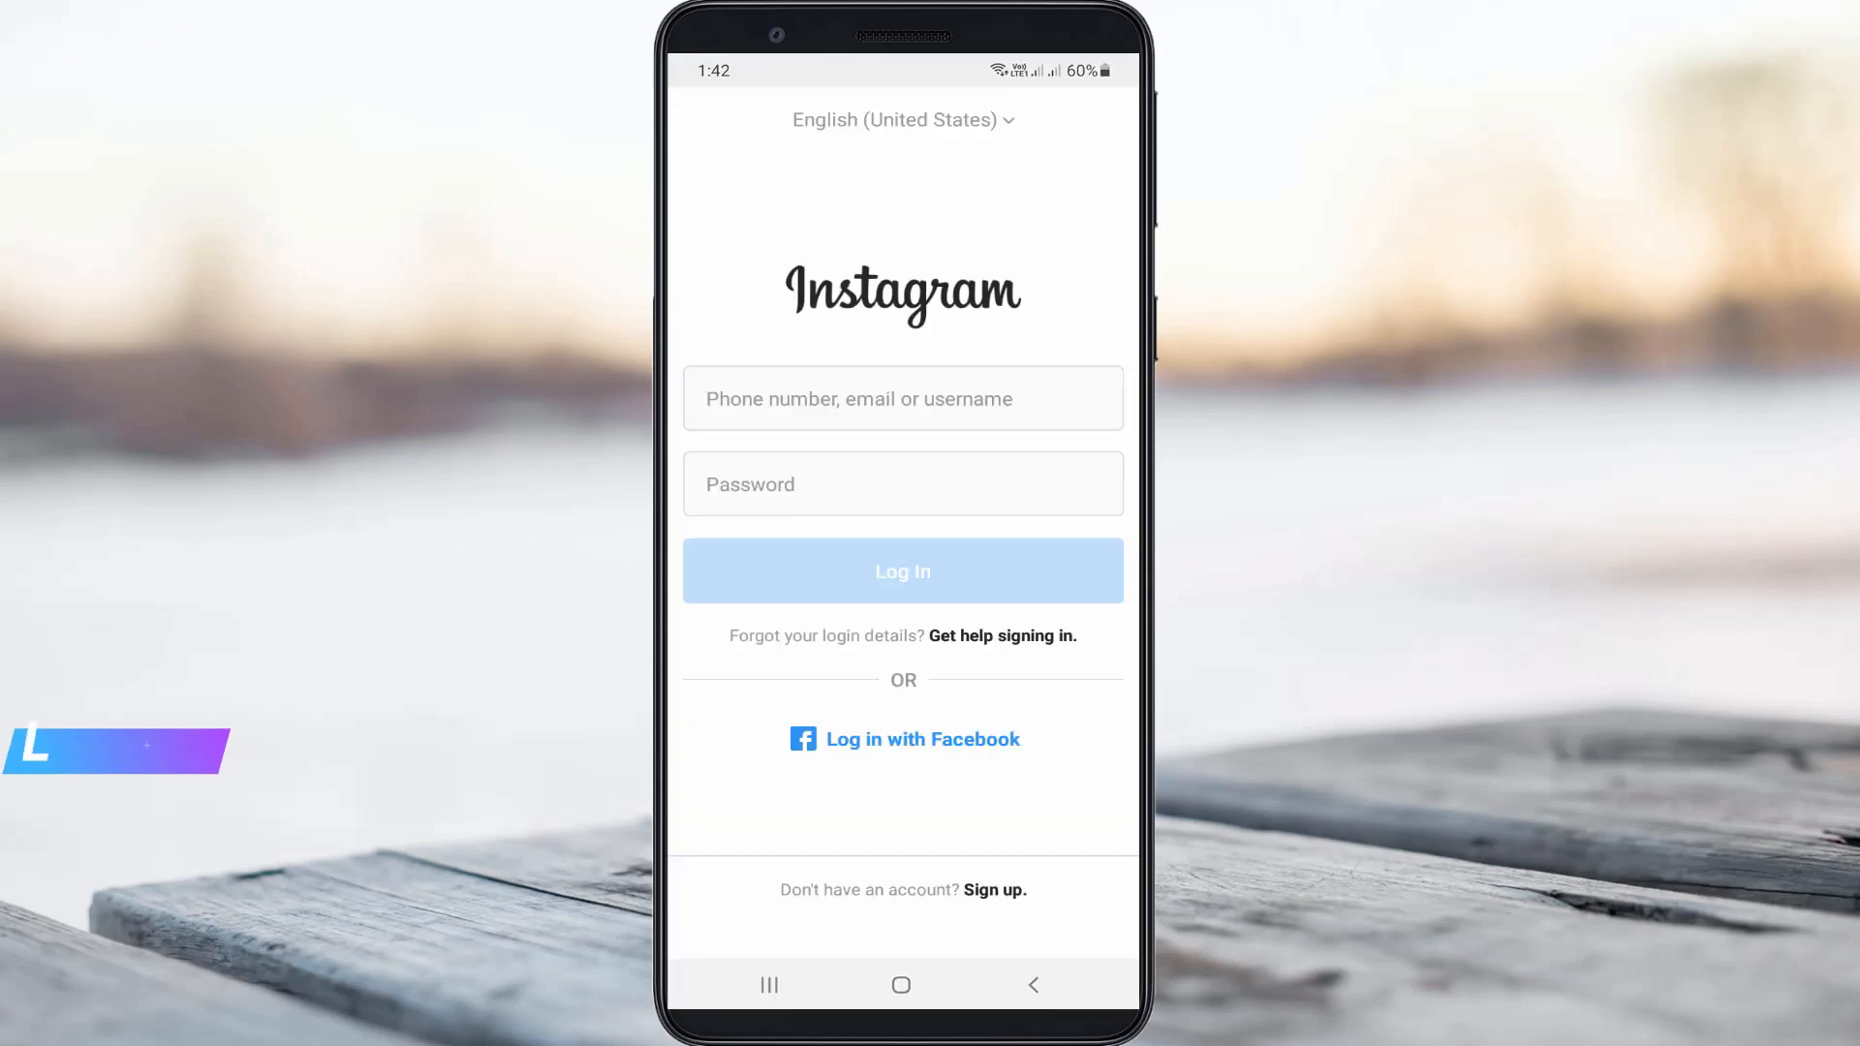